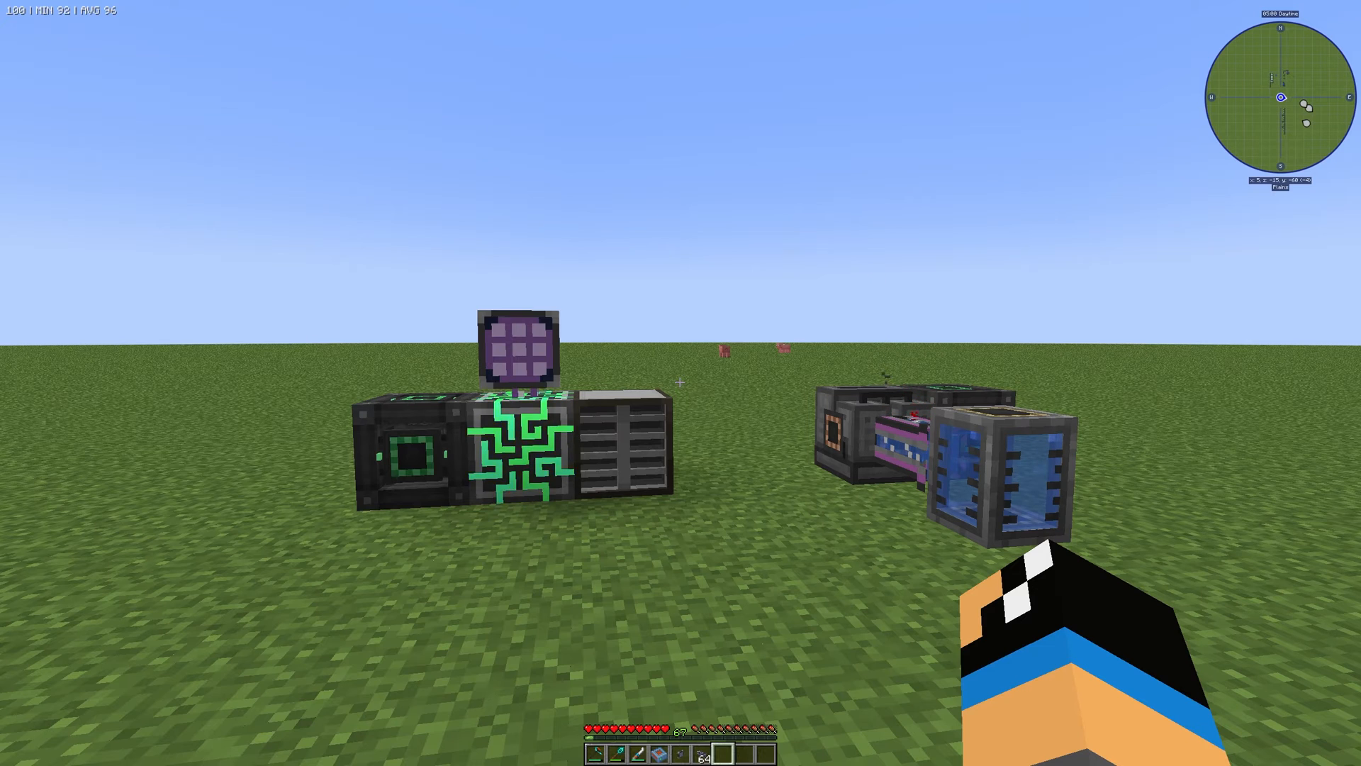
Step: Open the inventory to browse Applied Mekanistics chemical storage cells in the item list
key(e)
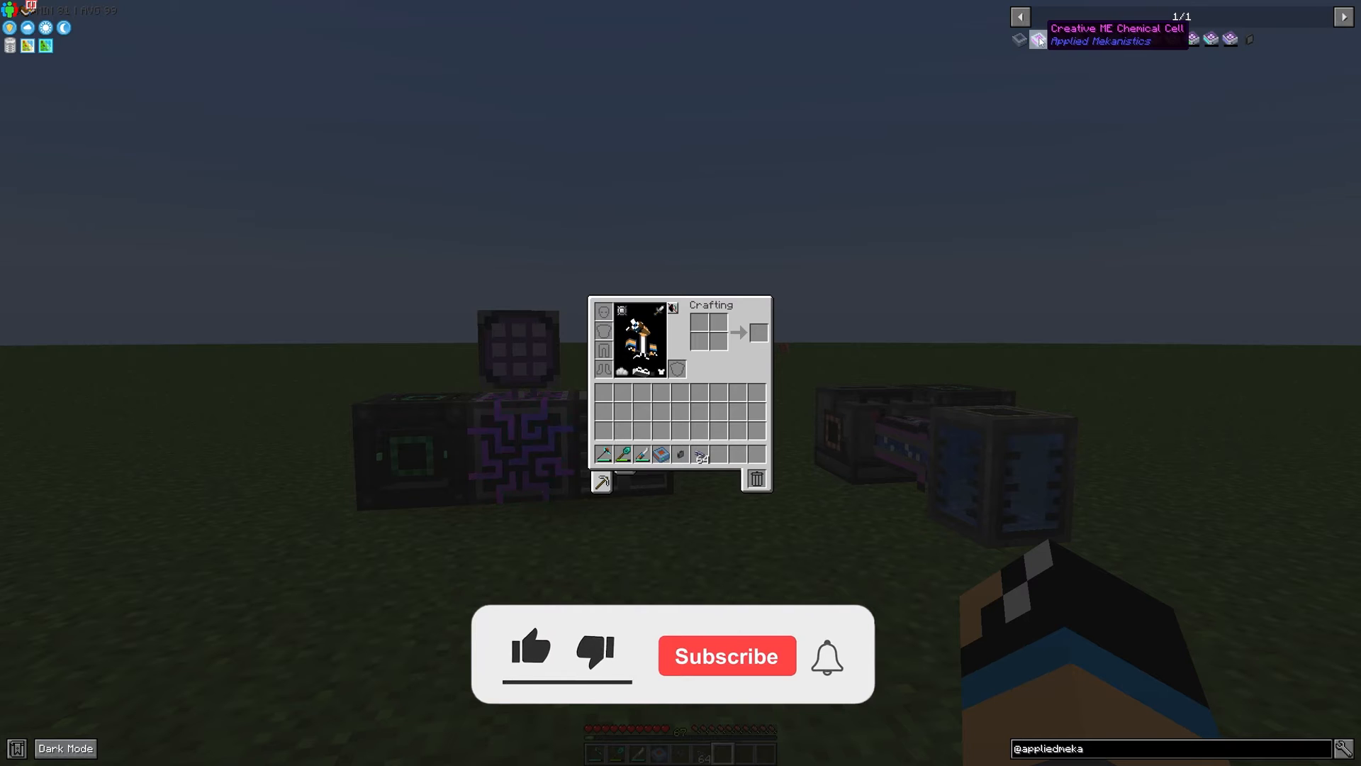
click(531, 649)
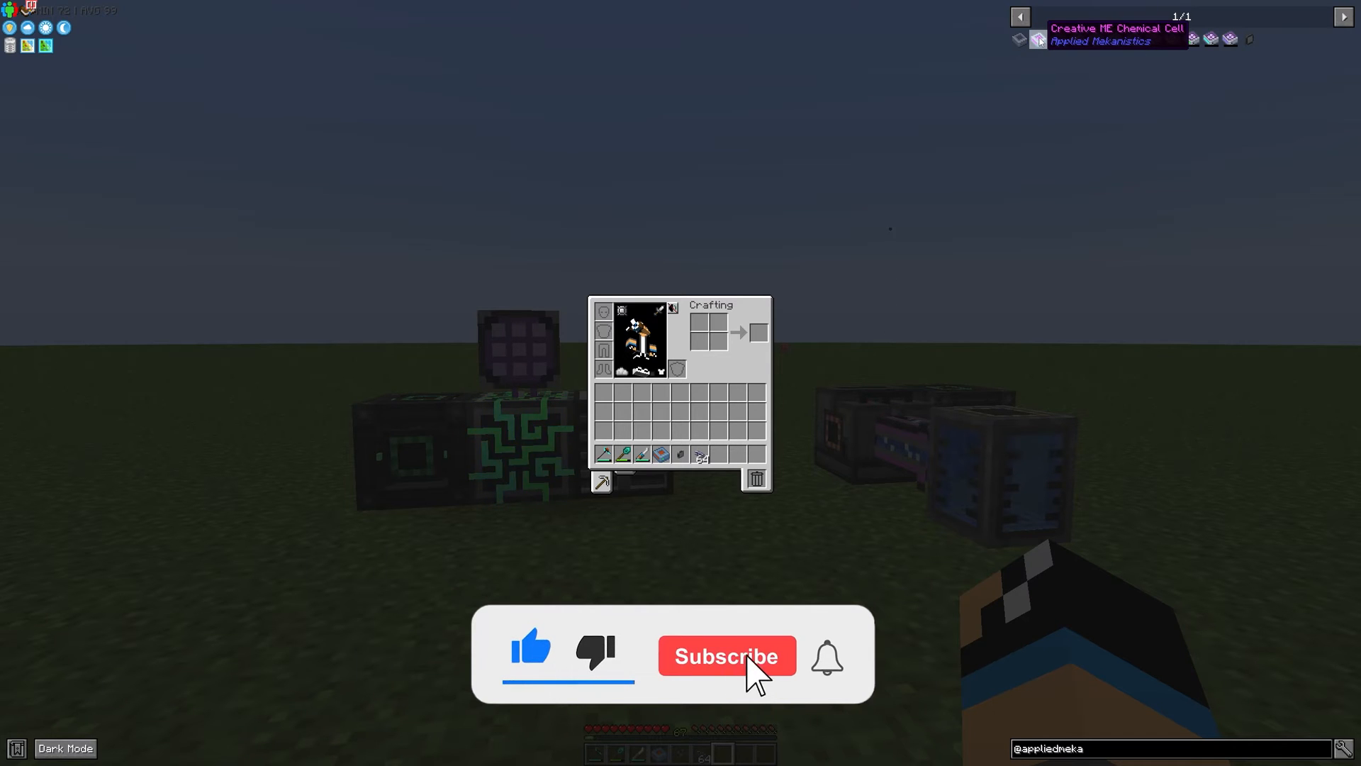
click(726, 655)
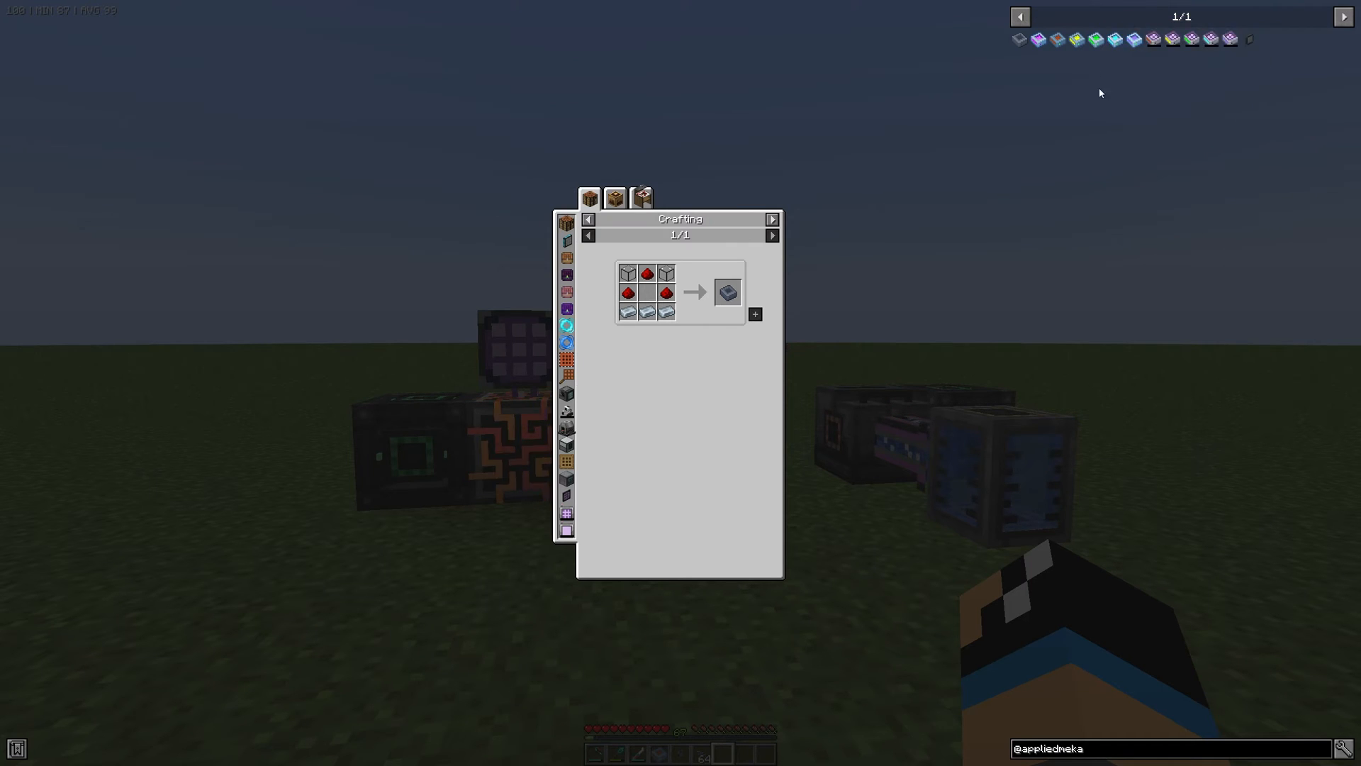
mouse_move(1098, 40)
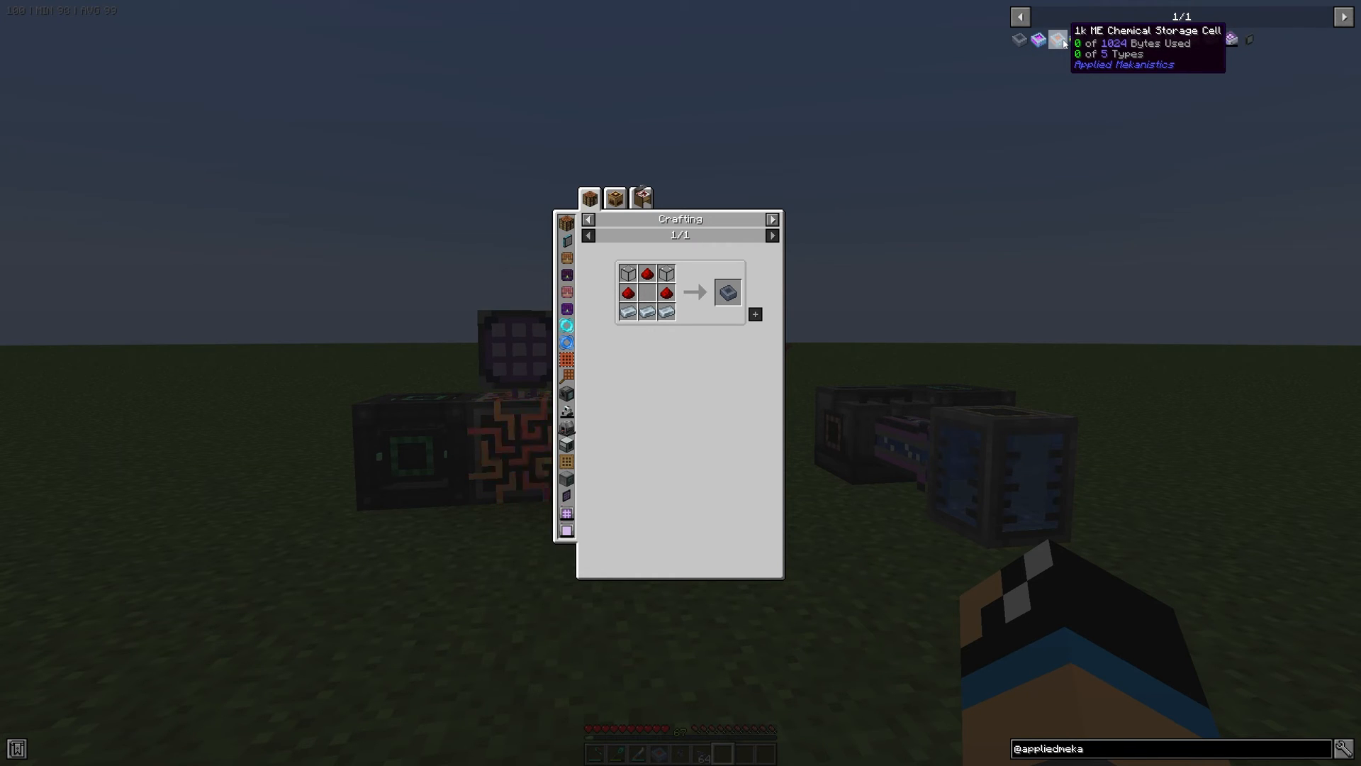
Step: Close the 1k ME Chemical Storage Cell recipe view
key(Escape)
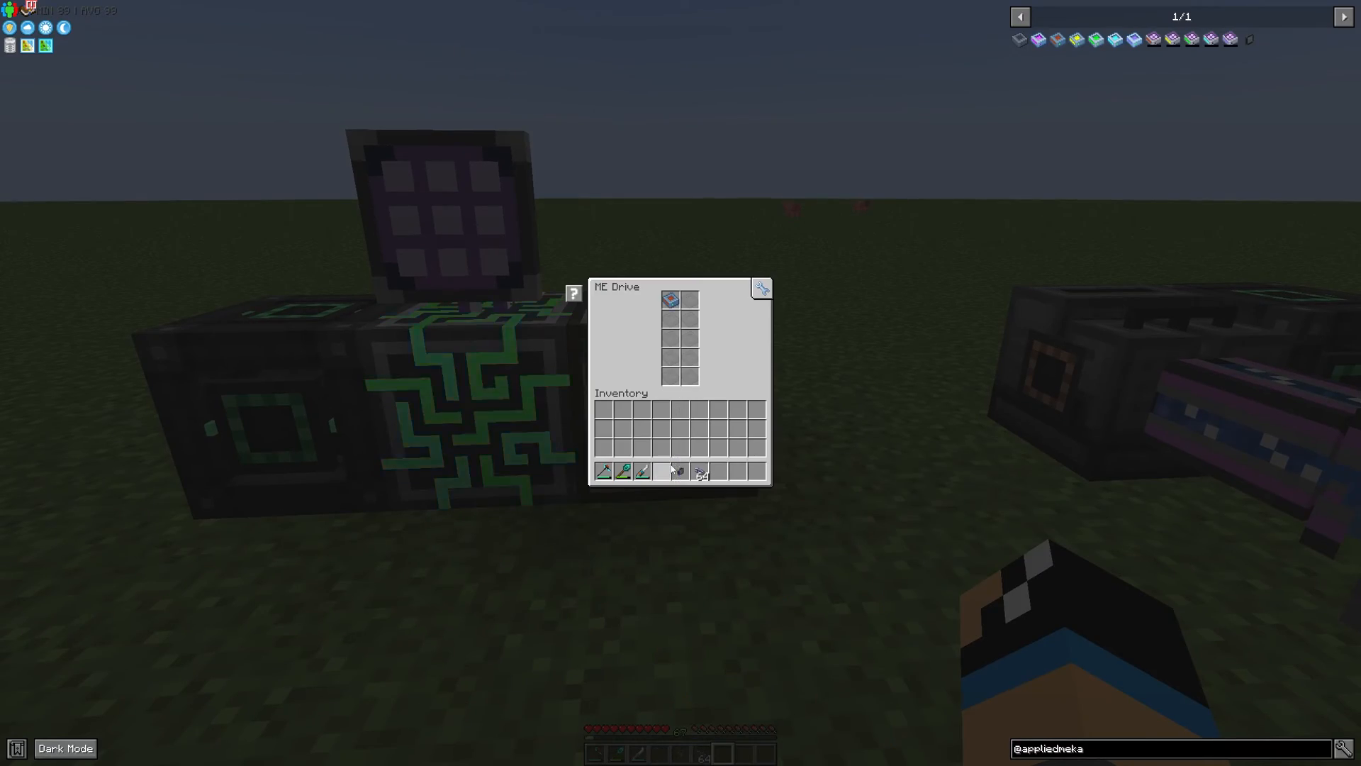
Step: Close the ME Drive screen to connect the electrolytic separator to the network
key(Escape)
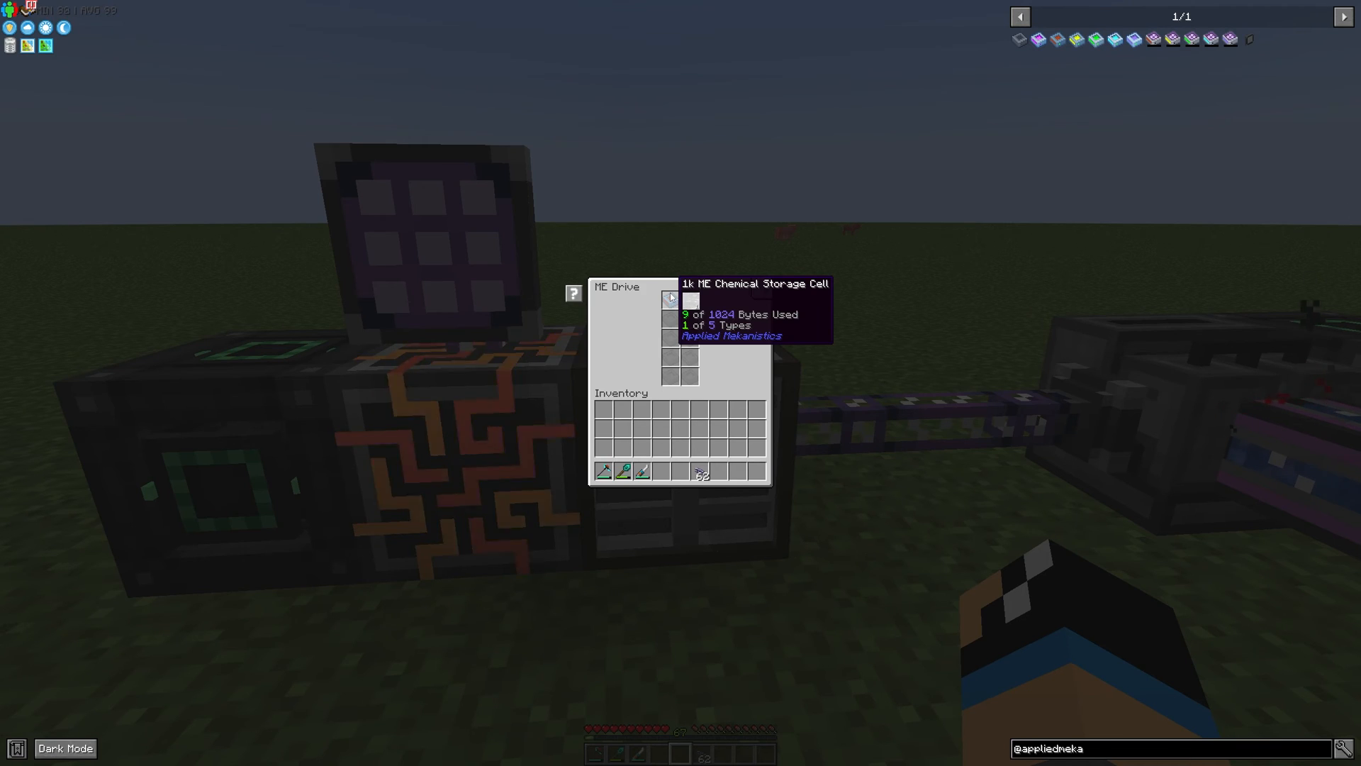
Step: Close the ME Drive screen before opening the crafting terminal
key(Escape)
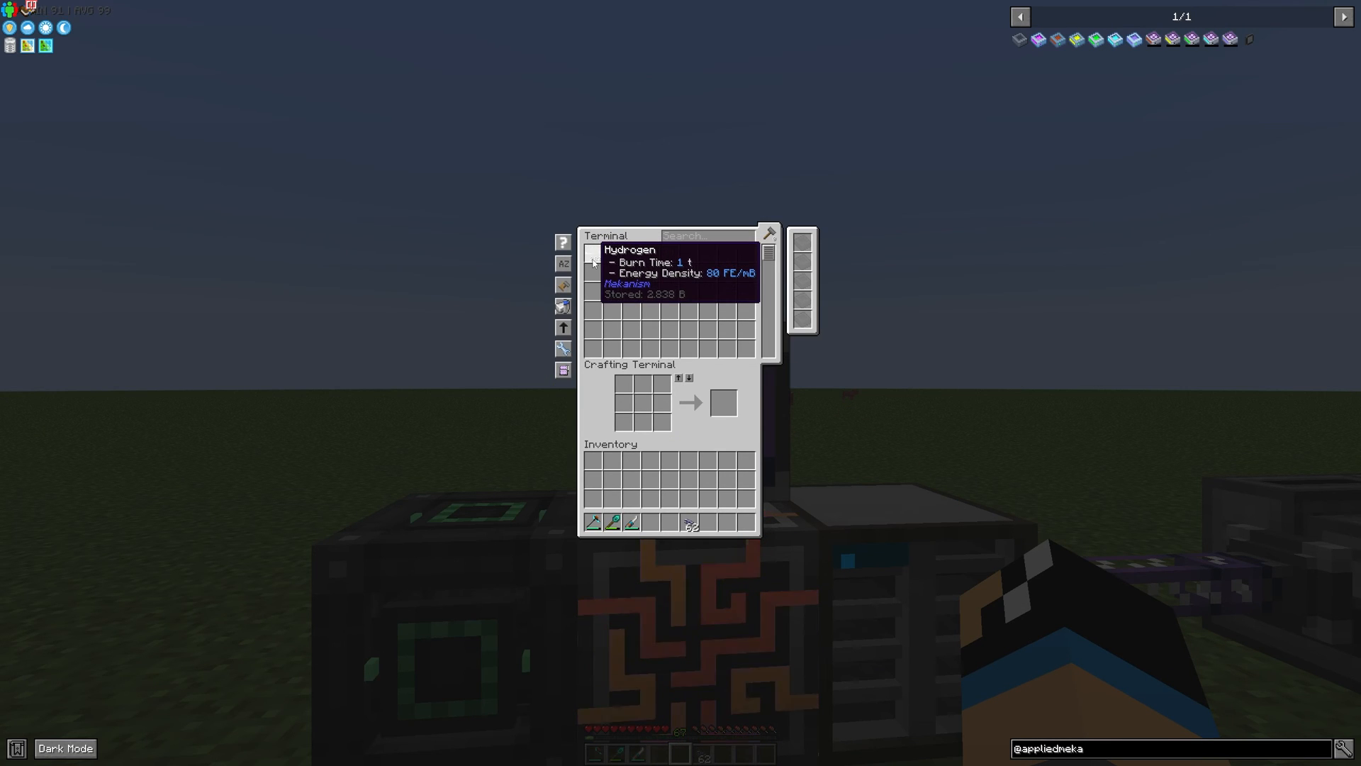
mouse_move(593, 313)
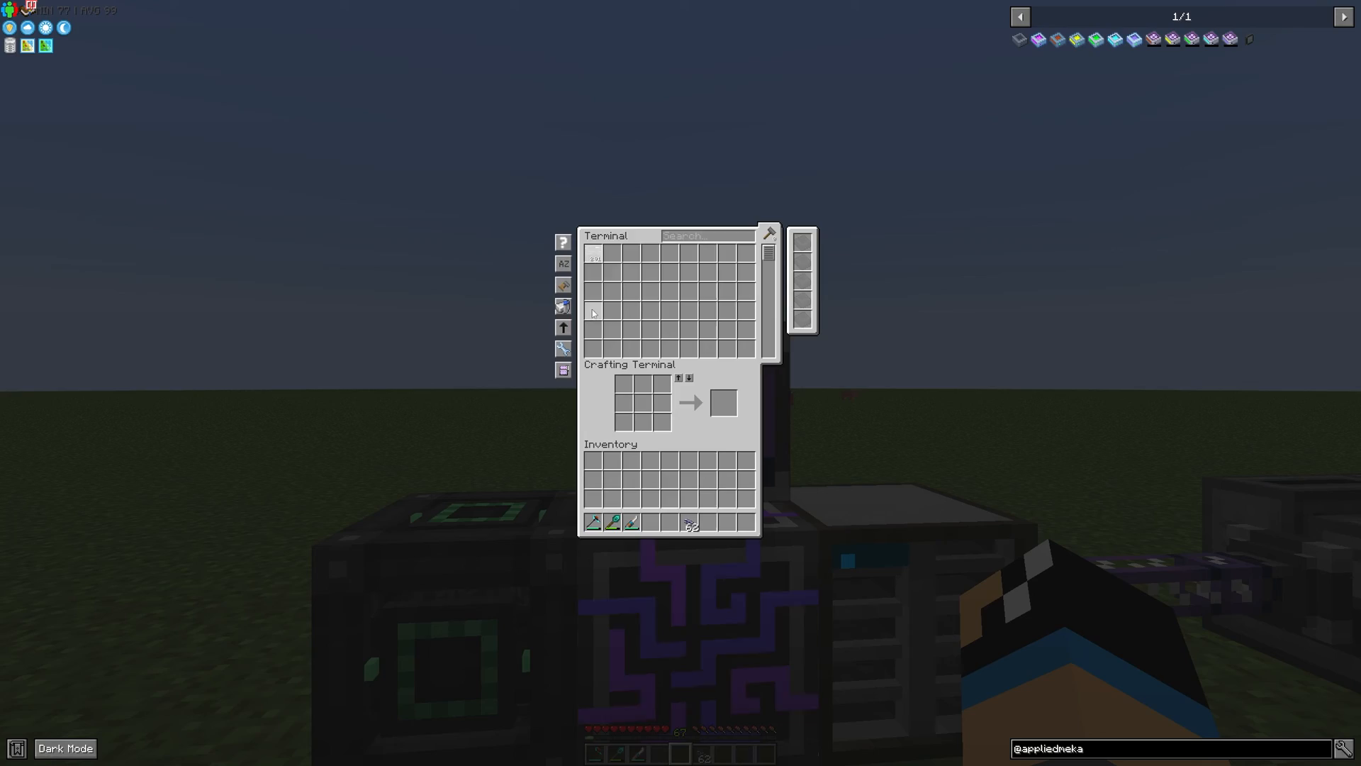